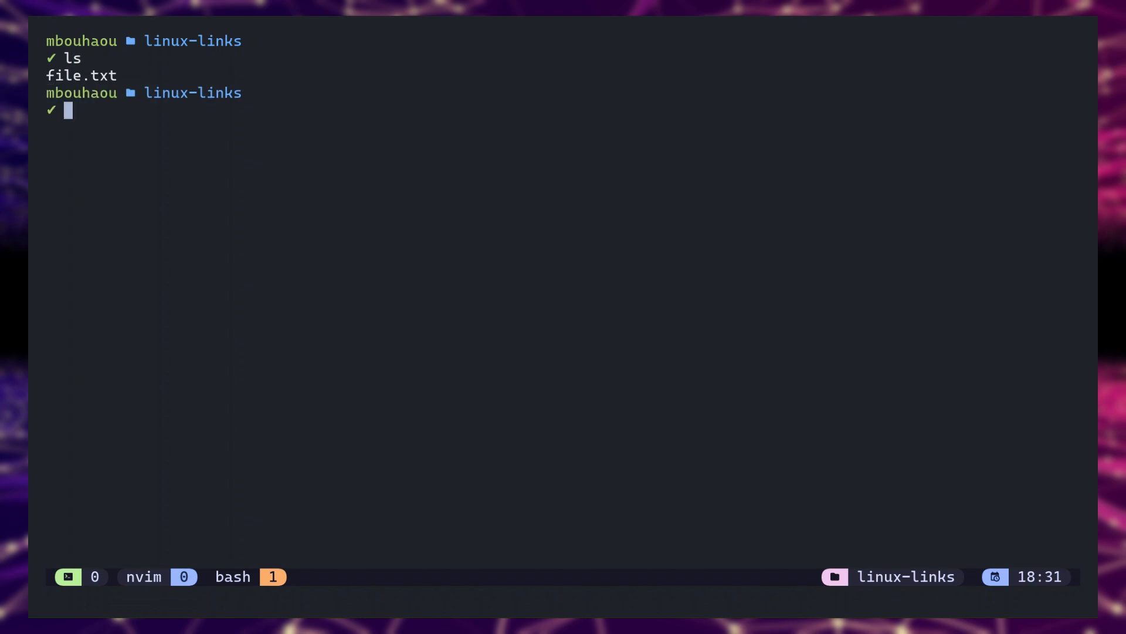
text(ln file.txt link1.txt)
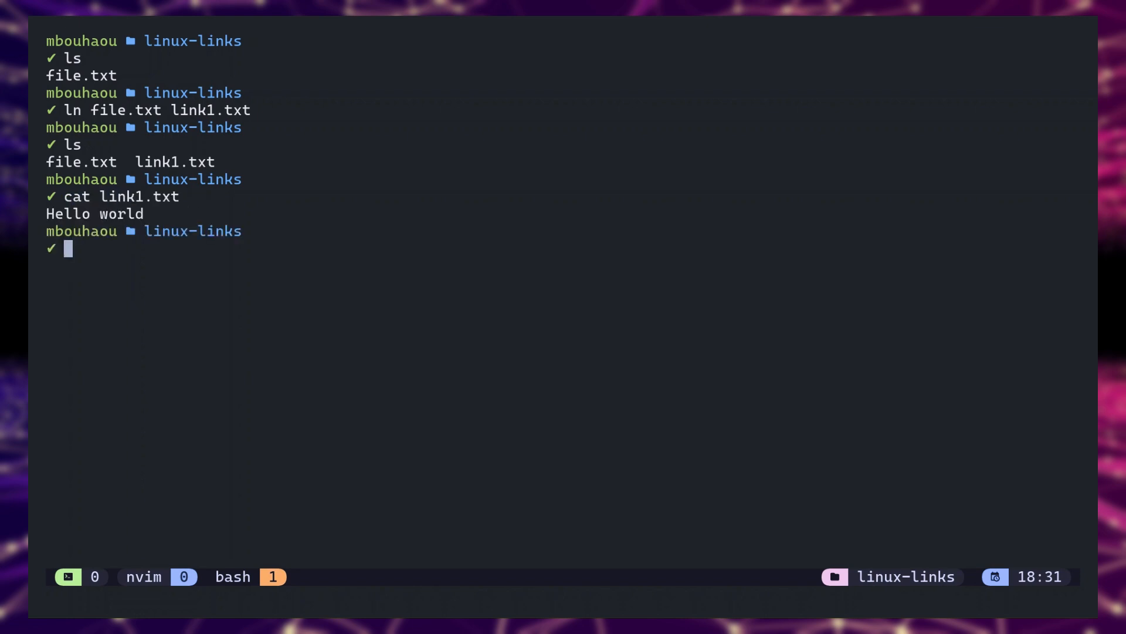
text(cat file.txt)
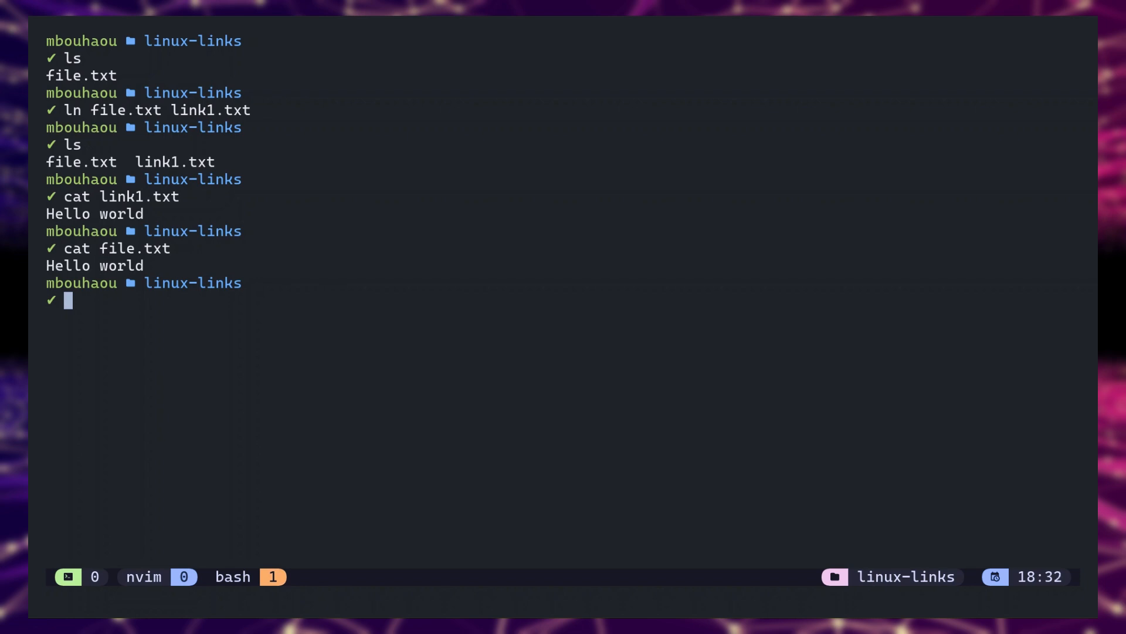
text(ls -lA)
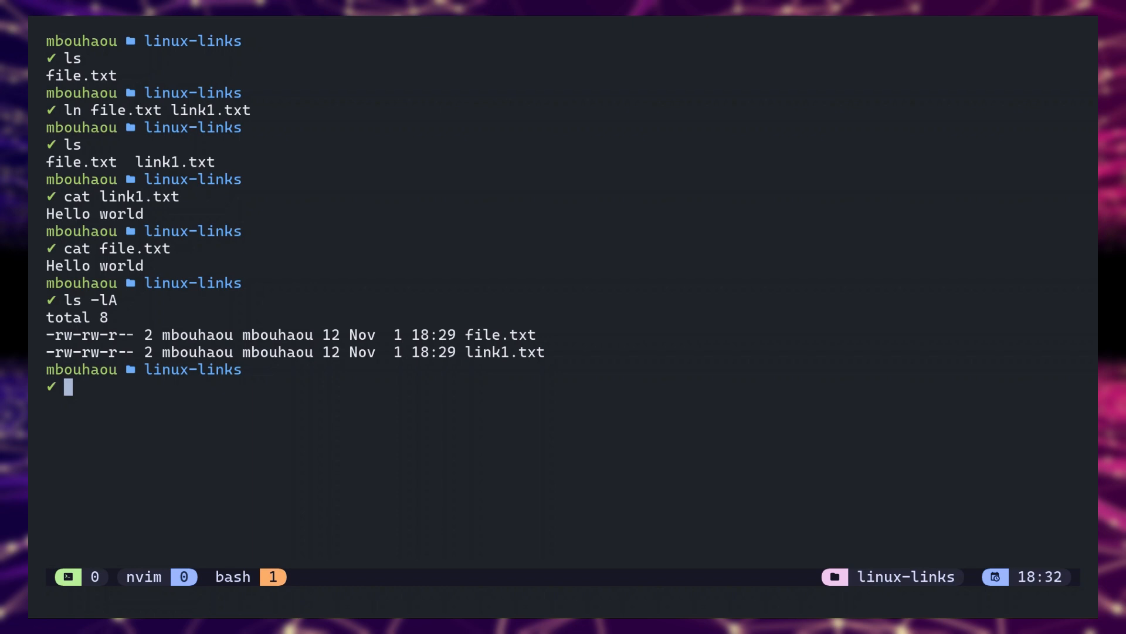
text(ls -lA)
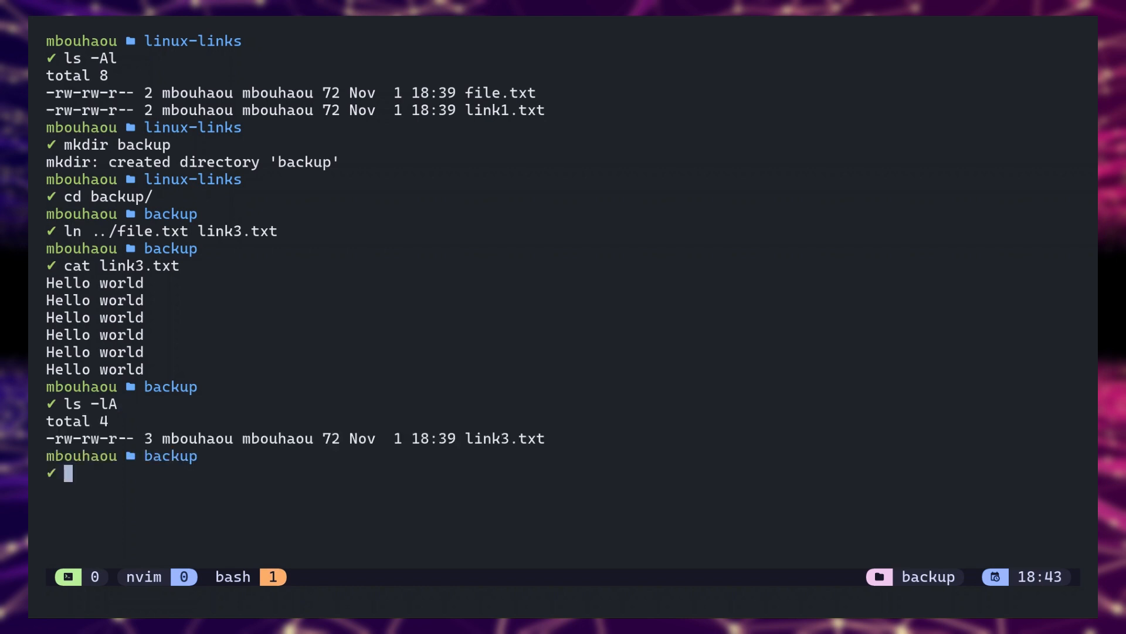
text(cd ..)
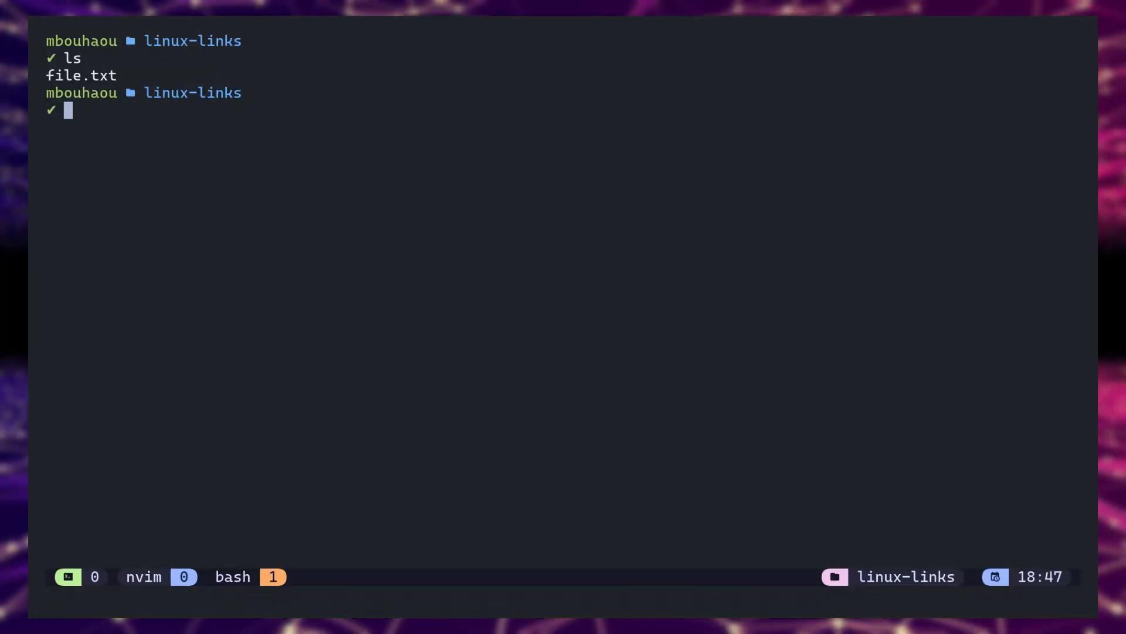
text(ln -s)
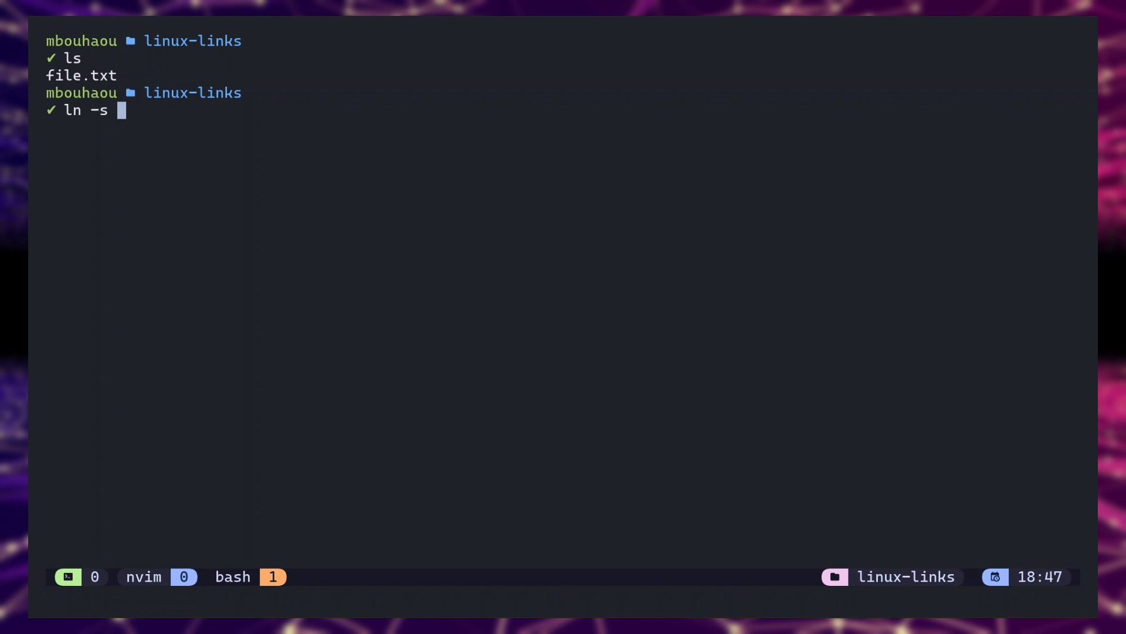
text(file.txt sl)
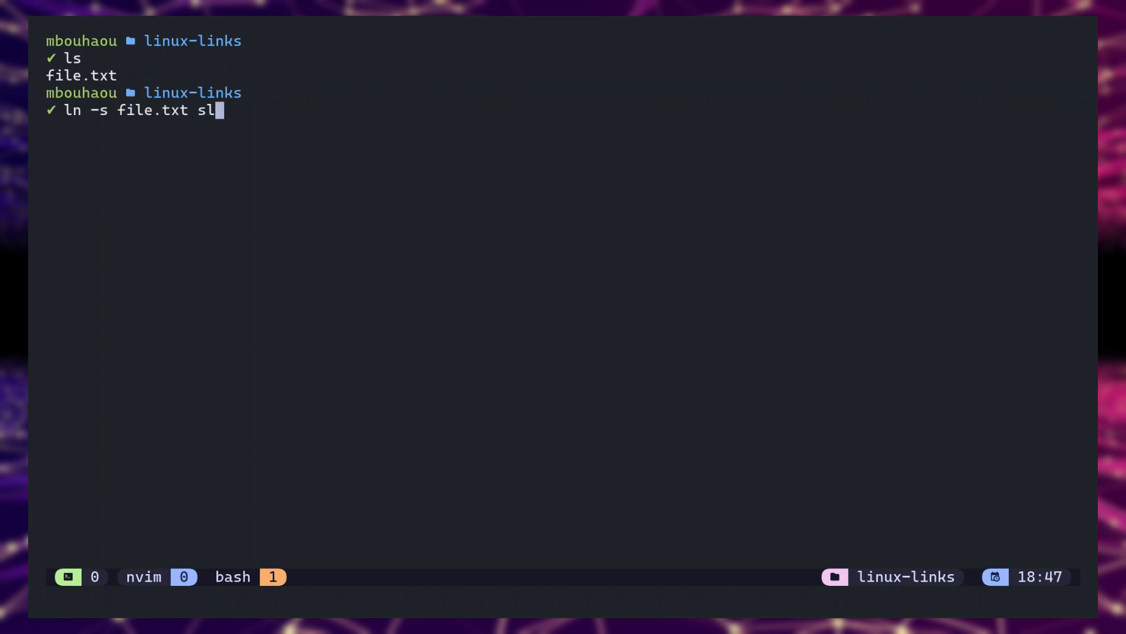
text(ink.txt)
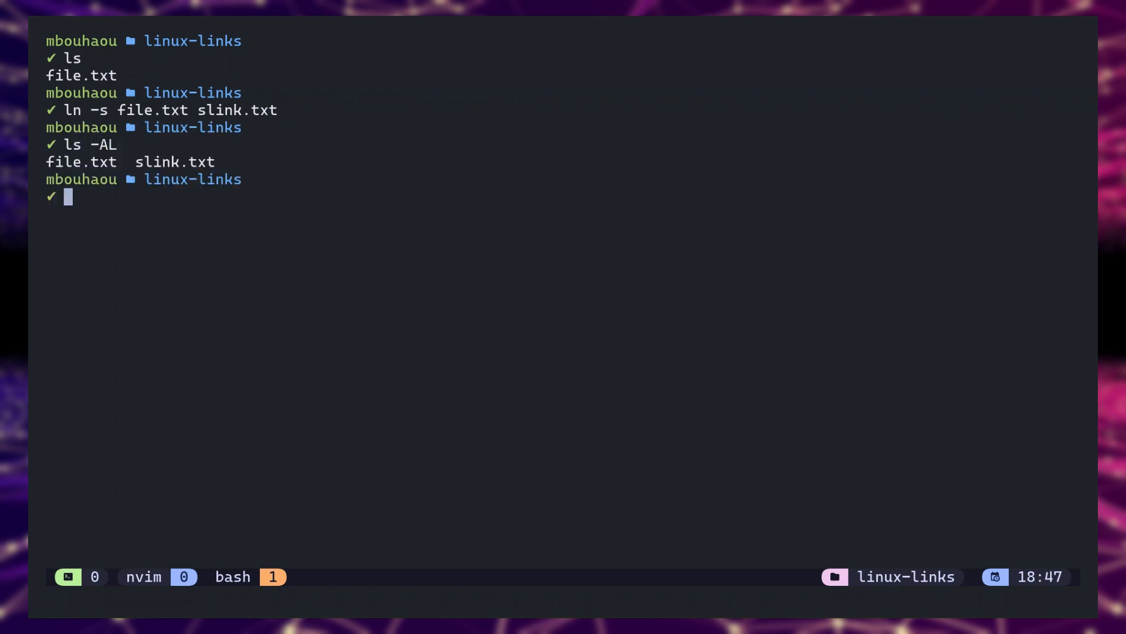
text(ls -Al)
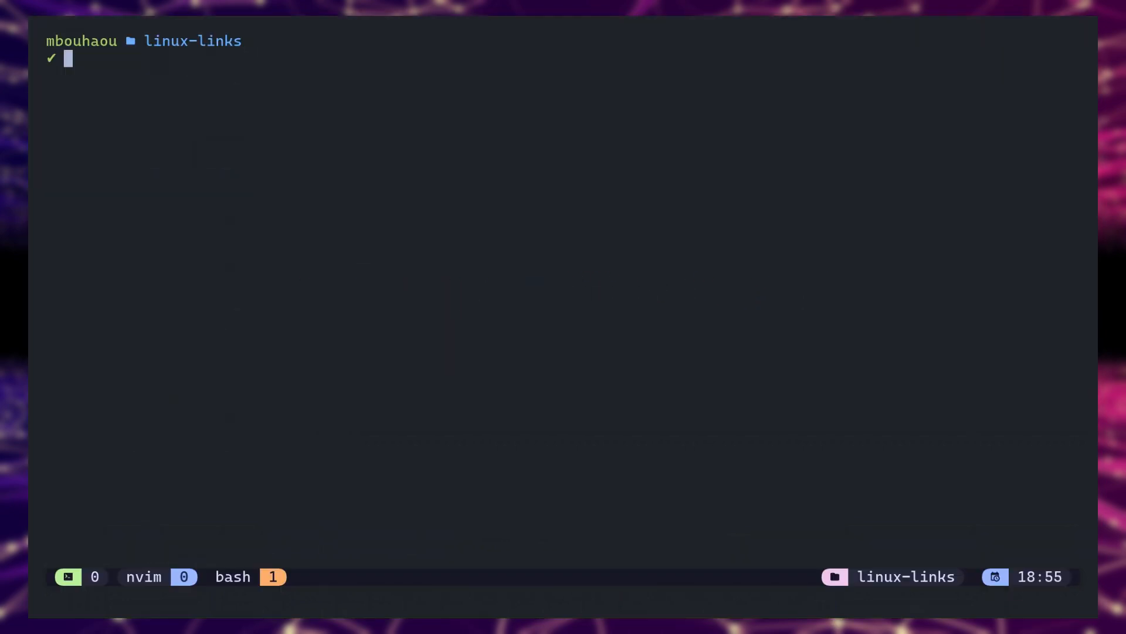
text(ll)
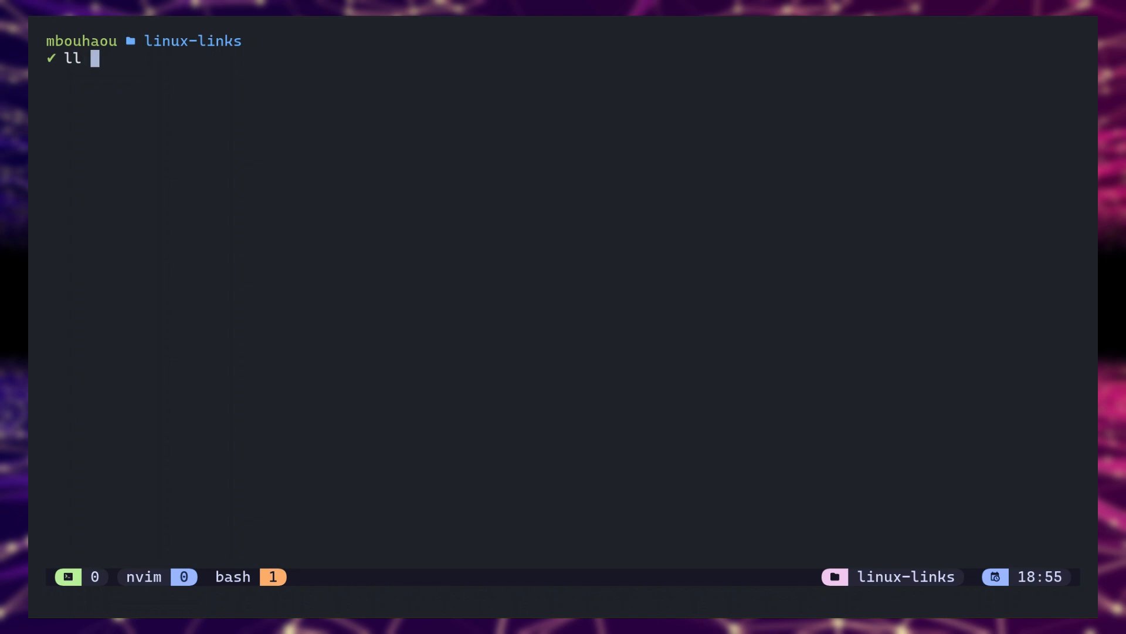
text(/usr/b)
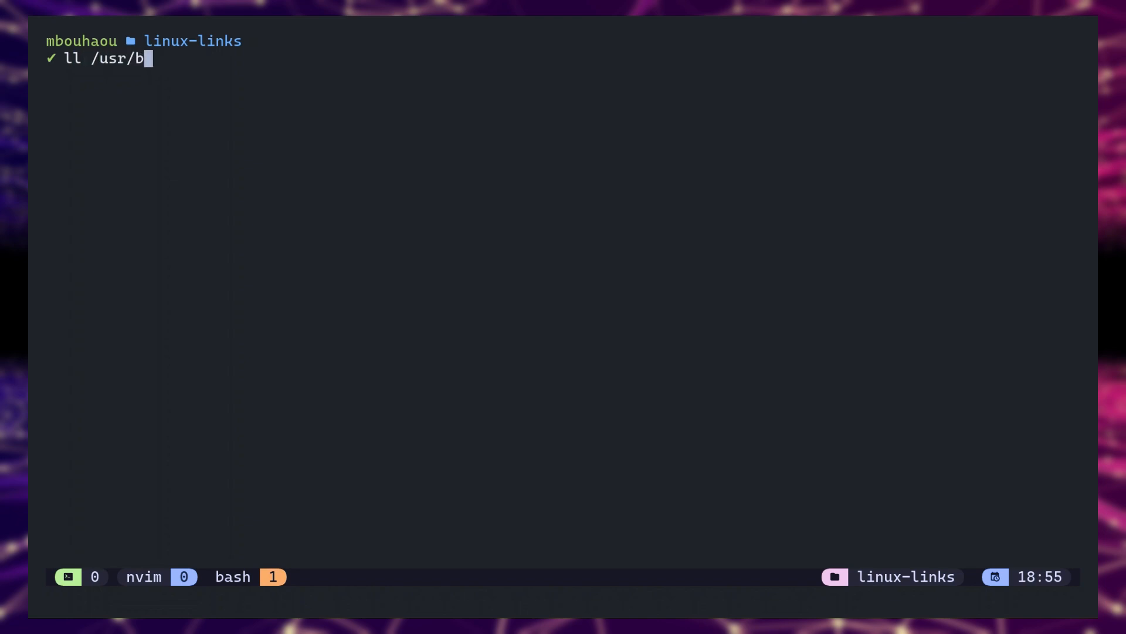
text(local/bin/python3*)
text(ll /sdcard)
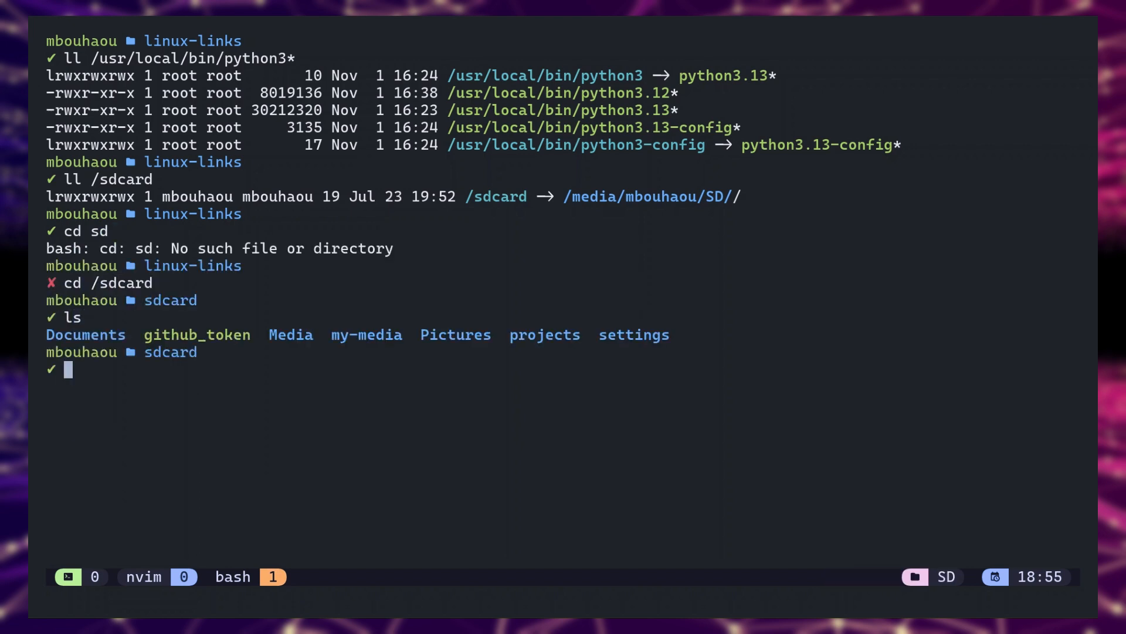
text(pwd)
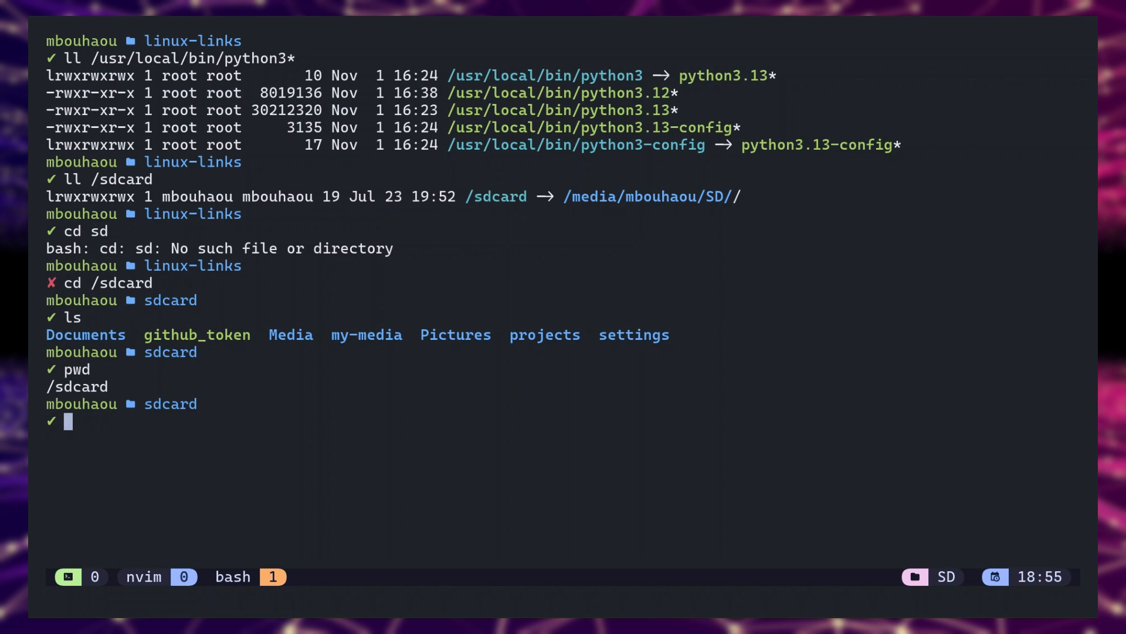